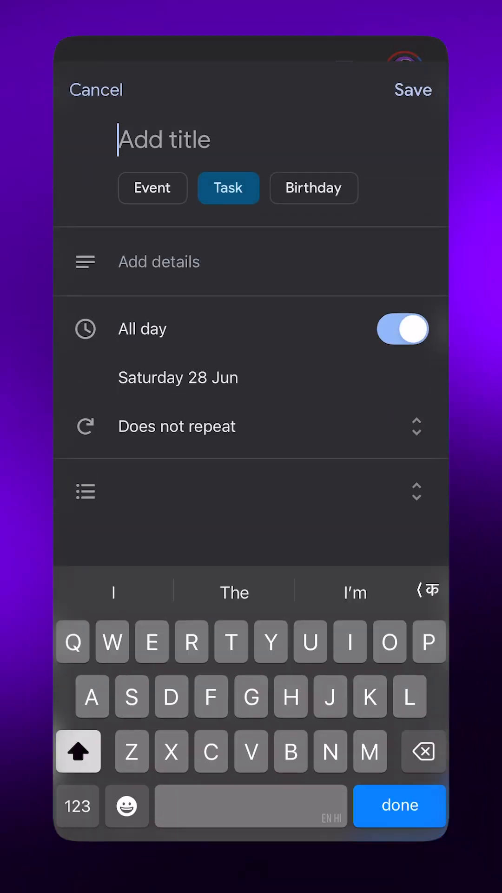
text(Call with)
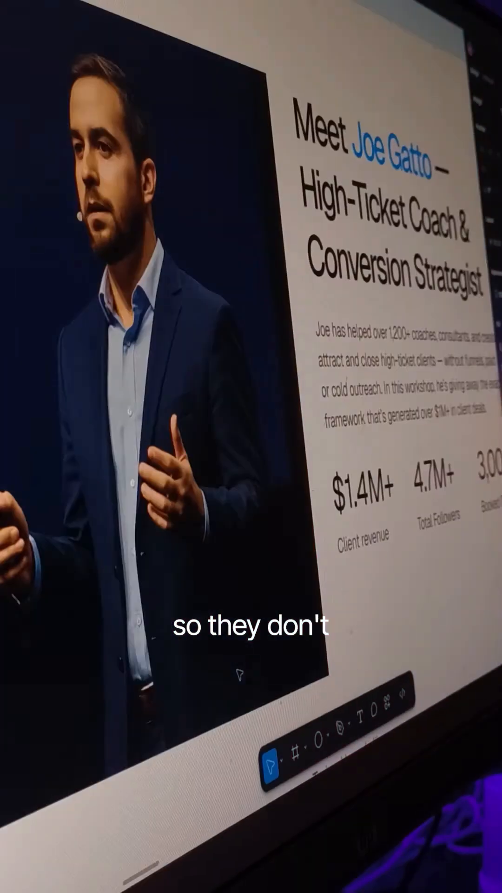
scroll(down, 3)
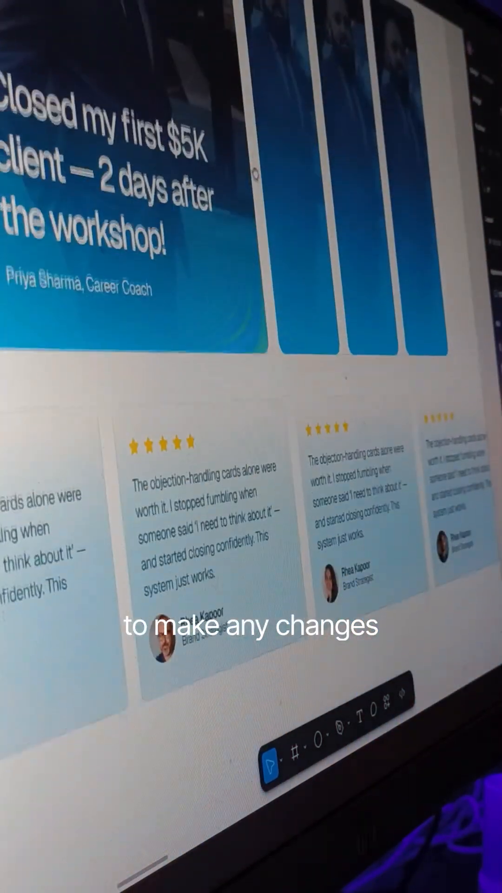